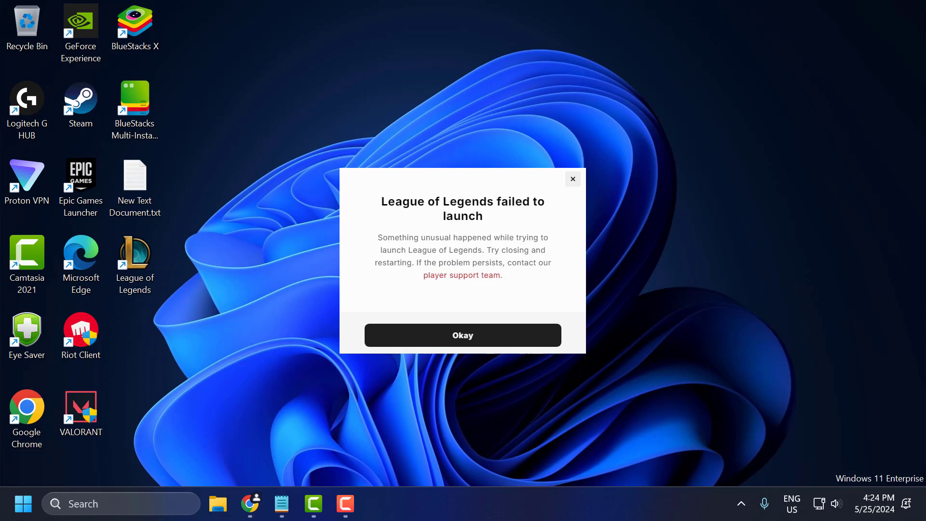
# Step: Dismiss the 'League of Legends failed to launch' error with Okay
pyautogui.click(463, 334)
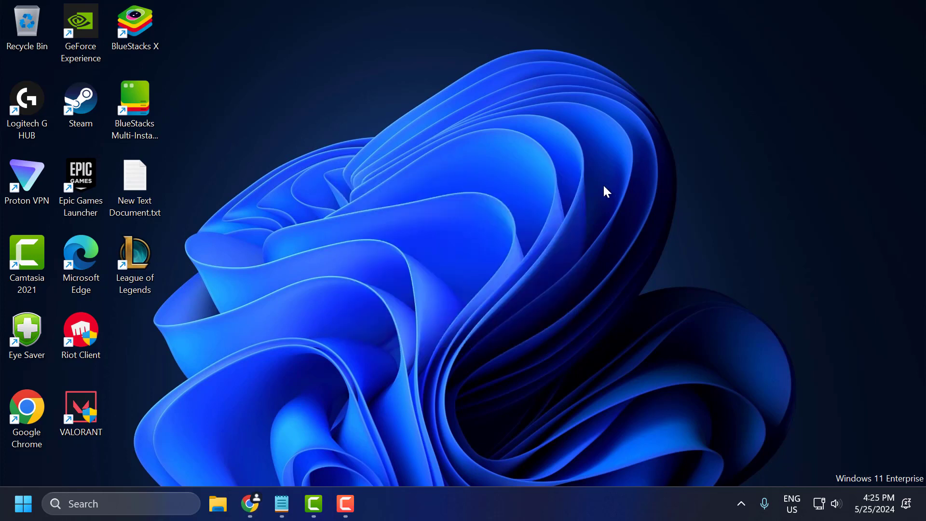
pyautogui.moveTo(450, 235)
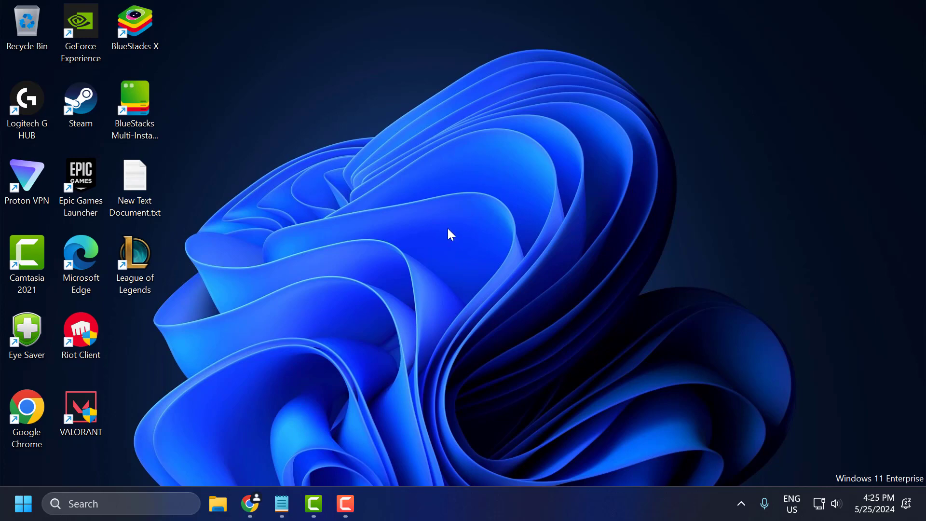
# Step: Bring up Chrome showing the Citrix homepage and a GIGABYTE software tab
pyautogui.click(250, 504)
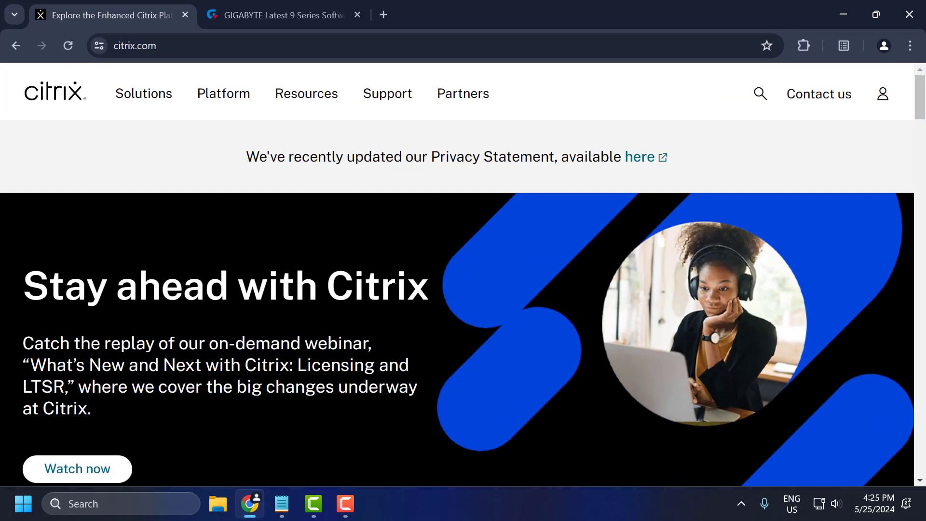
pyautogui.moveTo(435, 328)
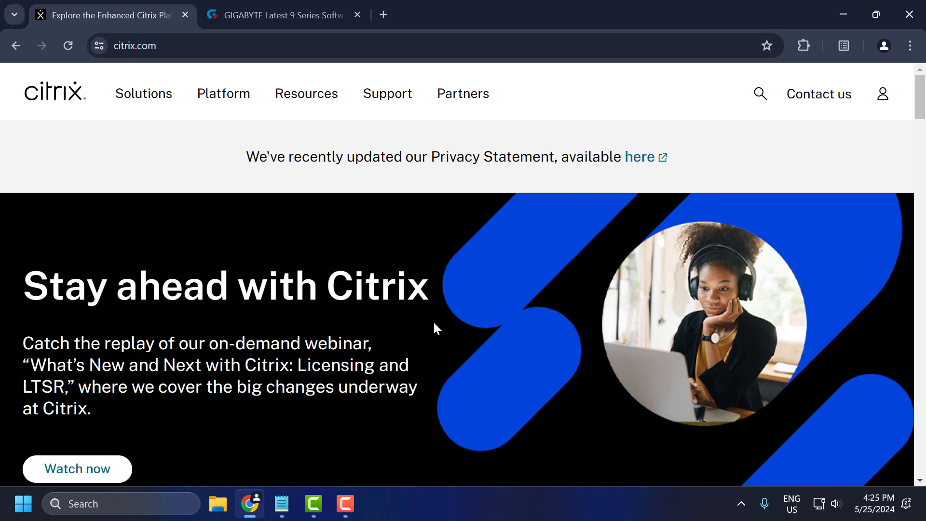
pyautogui.moveTo(760, 95)
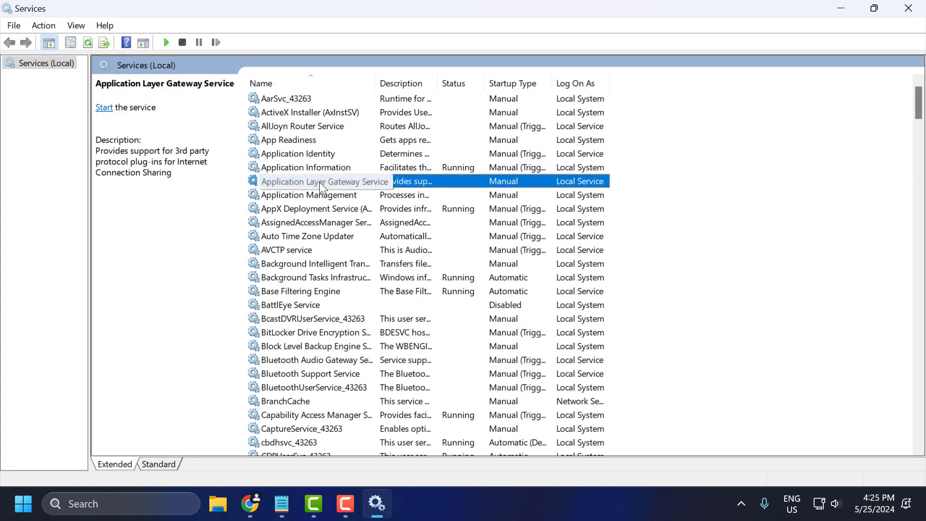
pyautogui.click(286, 250)
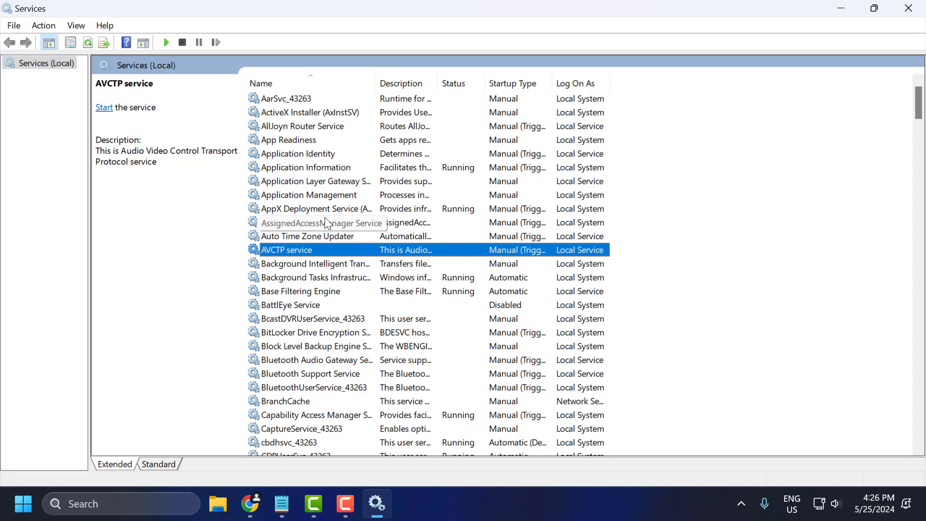
pyautogui.moveTo(313, 236)
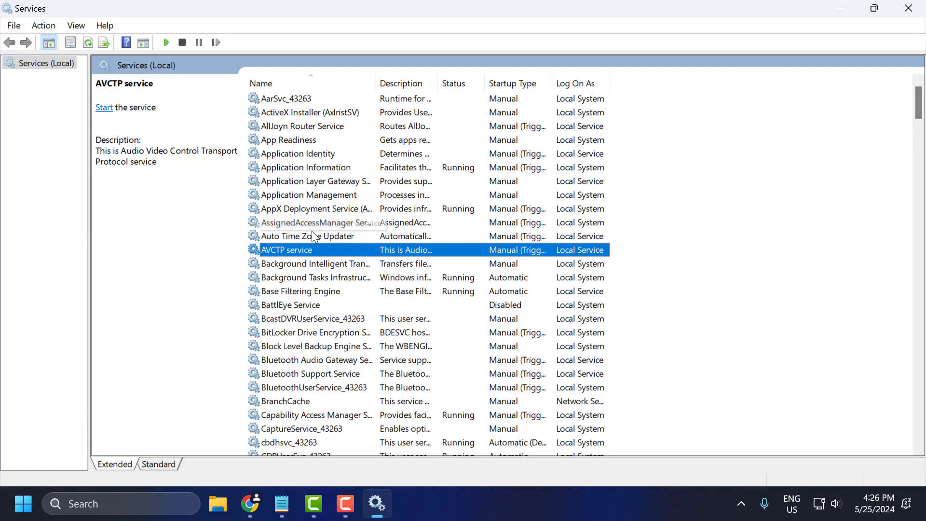
pyautogui.doubleClick(309, 195)
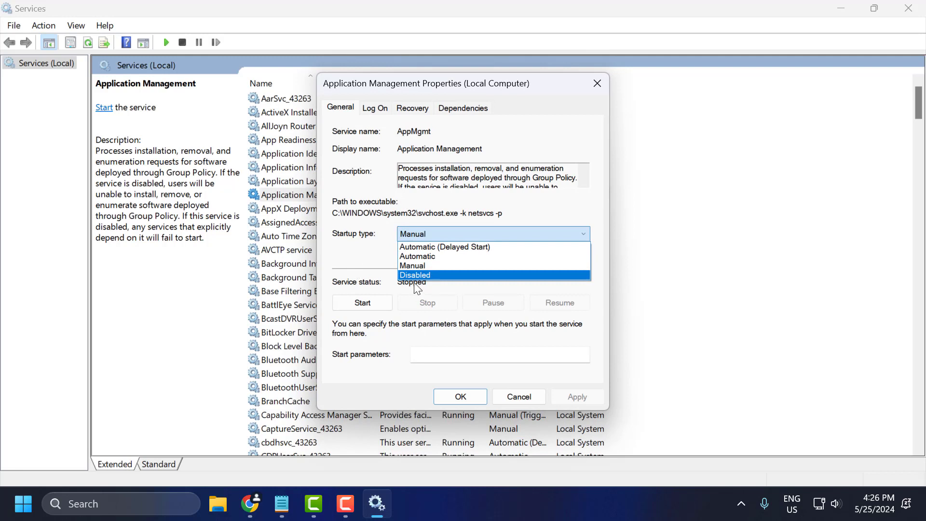
pyautogui.click(415, 274)
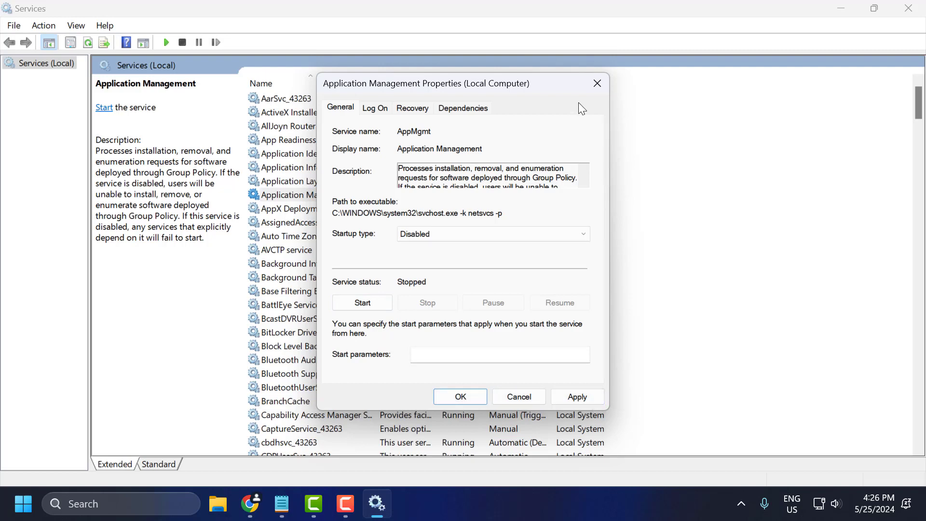
pyautogui.click(597, 83)
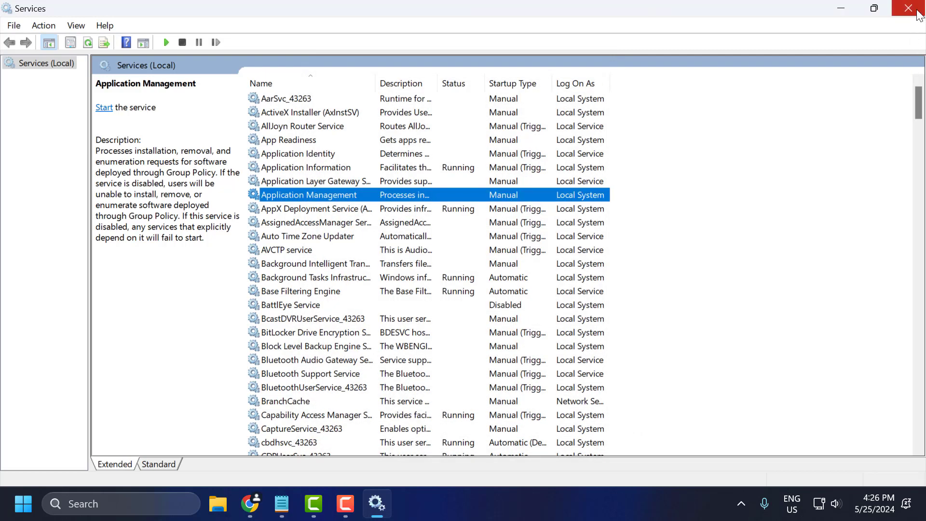
# Step: Close the Services window and open the Windows search panel
pyautogui.click(915, 8)
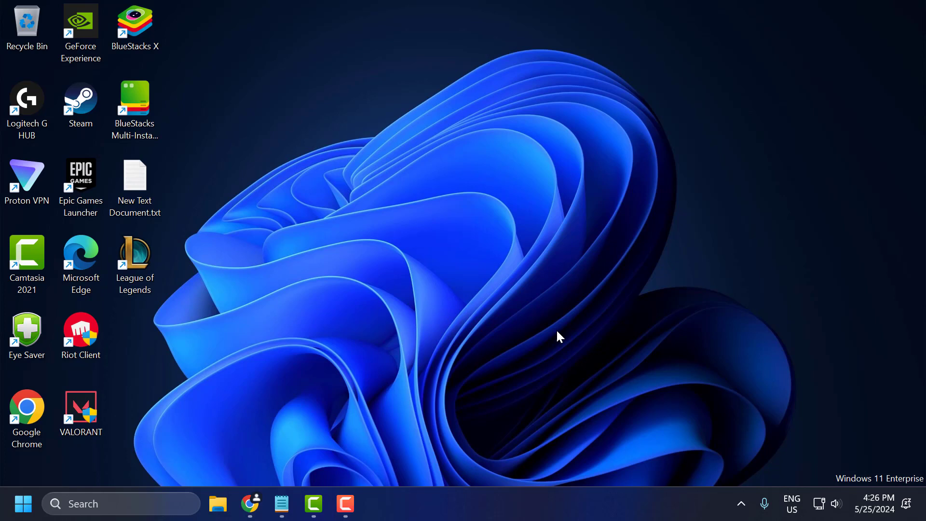
pyautogui.click(121, 504)
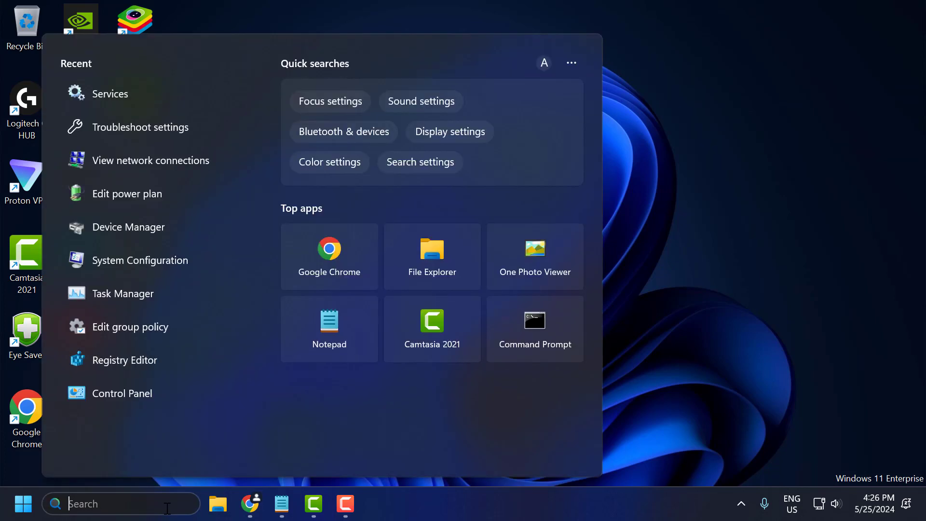
# Step: Search Windows for 'league of Legends' to show the app as best match
pyautogui.write('league of Legends')
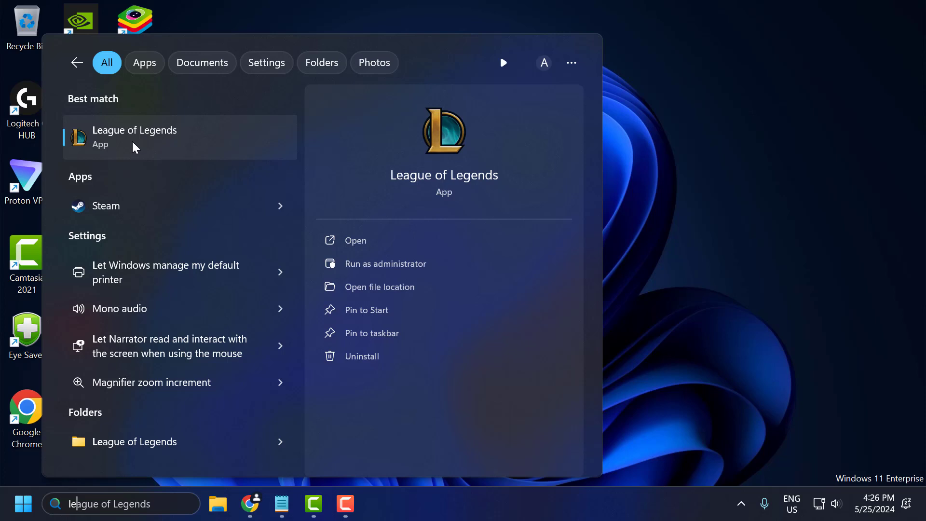
pyautogui.moveTo(427, 296)
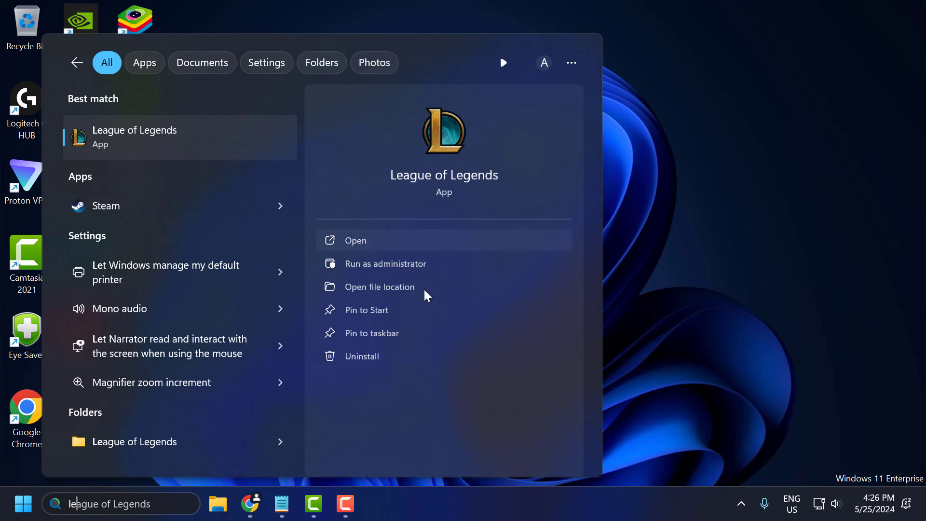
pyautogui.moveTo(390, 263)
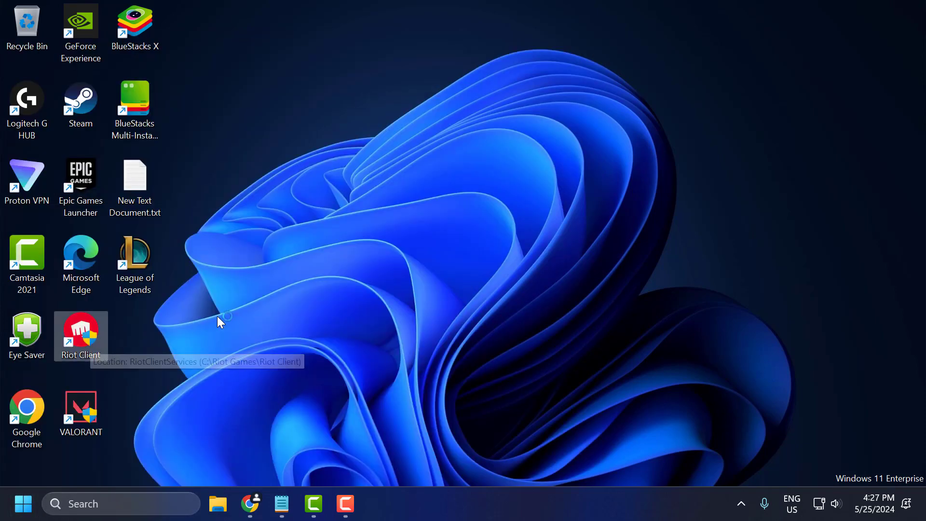
# Step: Launch Riot Client and select League of Legends under My Games
pyautogui.doubleClick(80, 329)
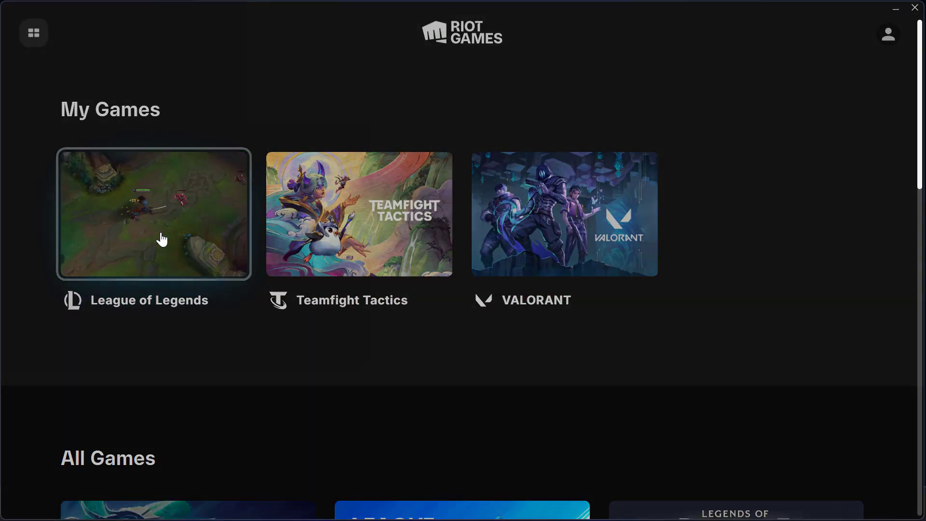
pyautogui.click(153, 214)
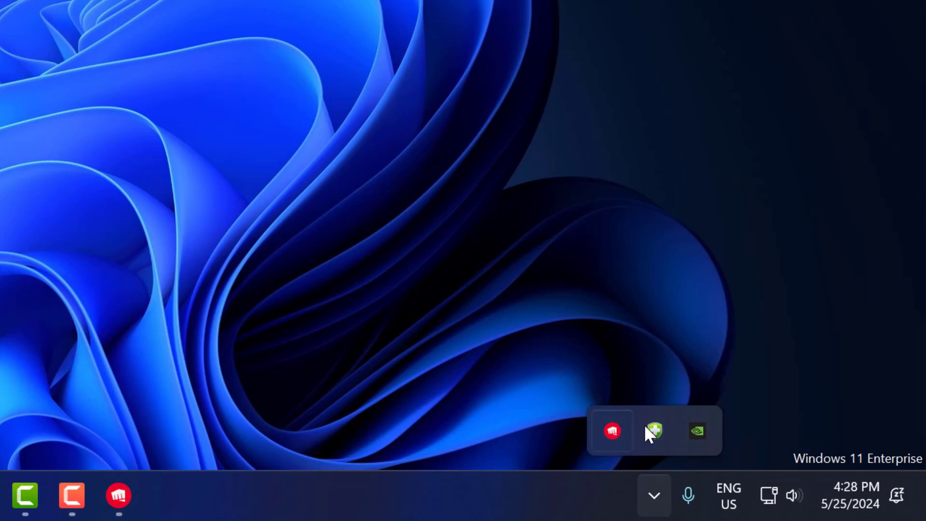
# Step: Open the Eye Saver tray menu to reach its Exit option
pyautogui.rightClick(612, 430)
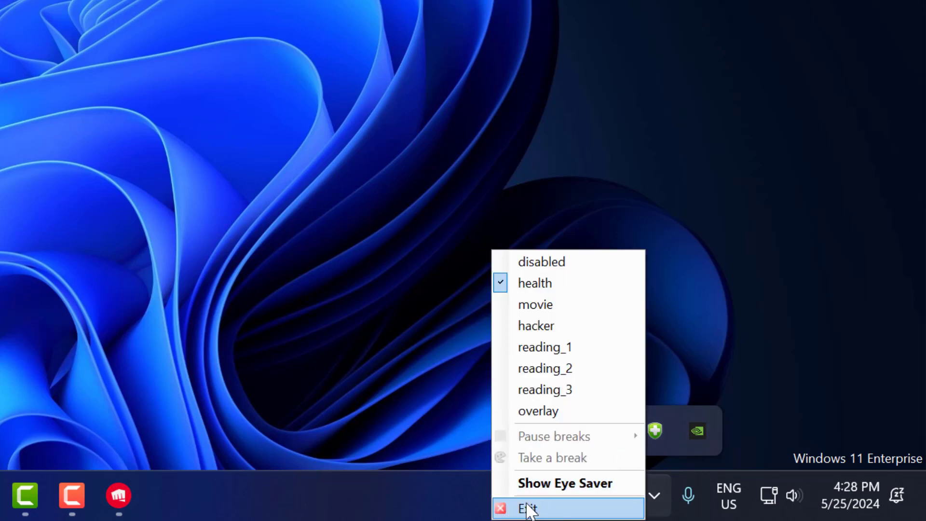
pyautogui.moveTo(367, 329)
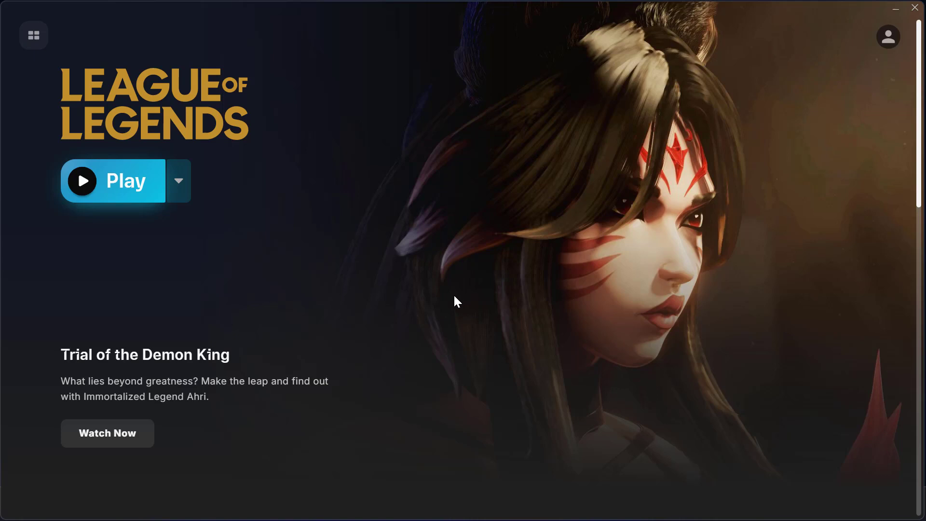
pyautogui.moveTo(506, 308)
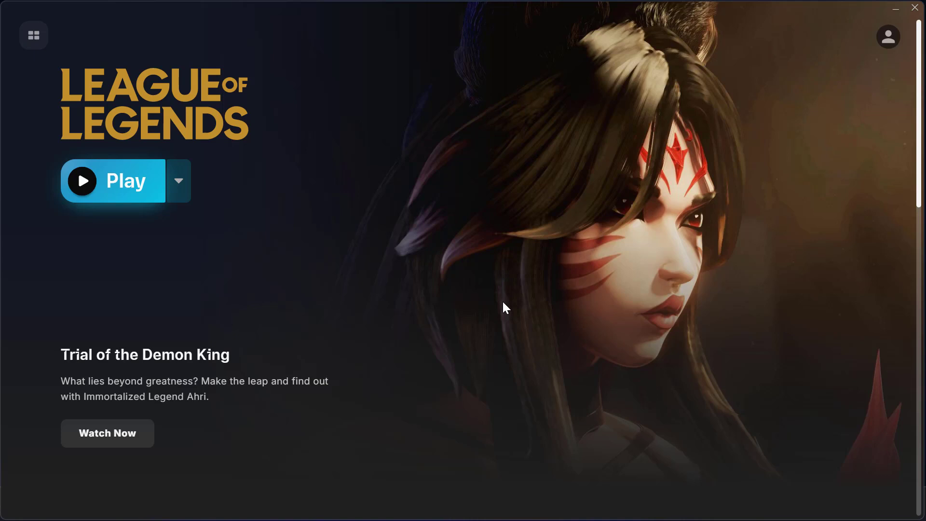
pyautogui.moveTo(630, 200)
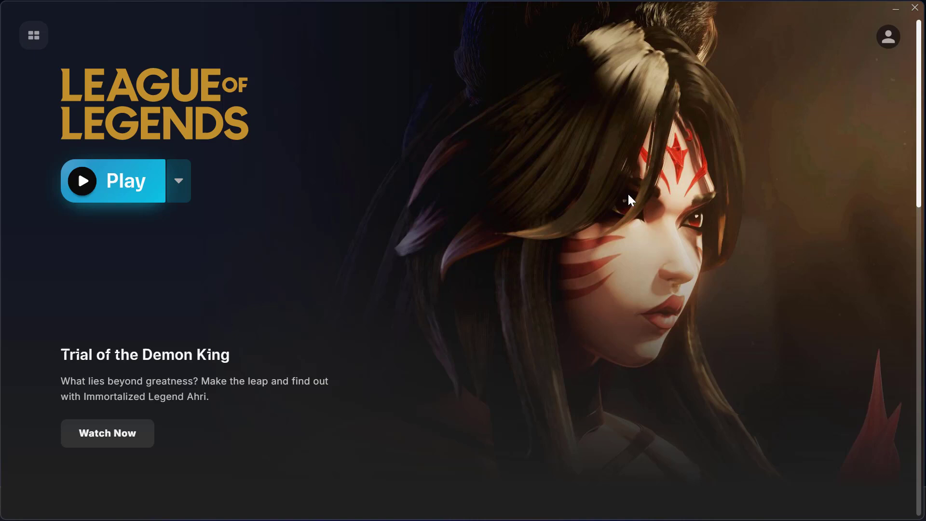
# Step: Close the Riot Client window and open File Explorer at Home
pyautogui.click(896, 7)
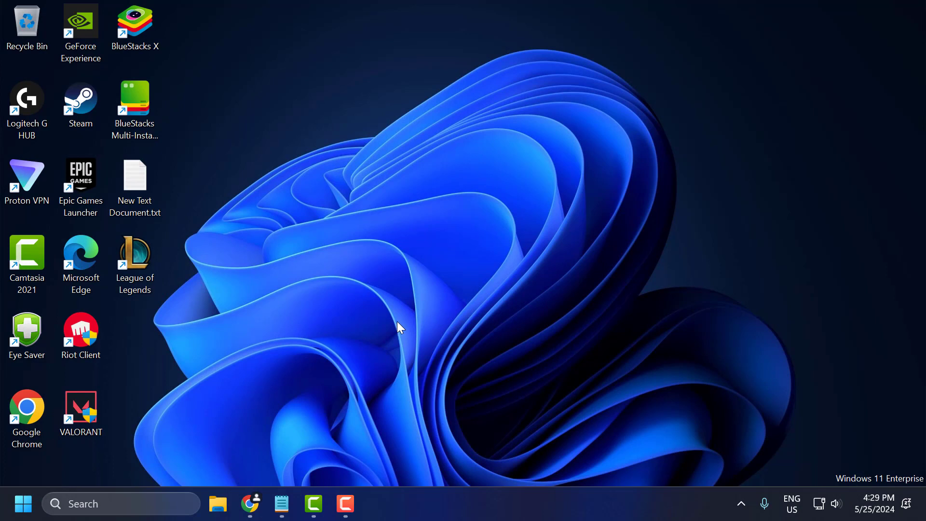
pyautogui.moveTo(405, 328)
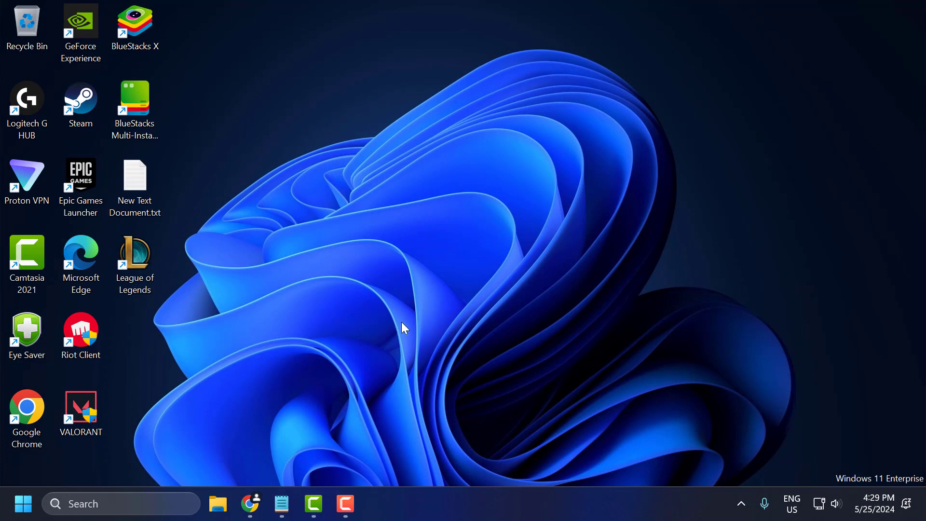
pyautogui.moveTo(219, 503)
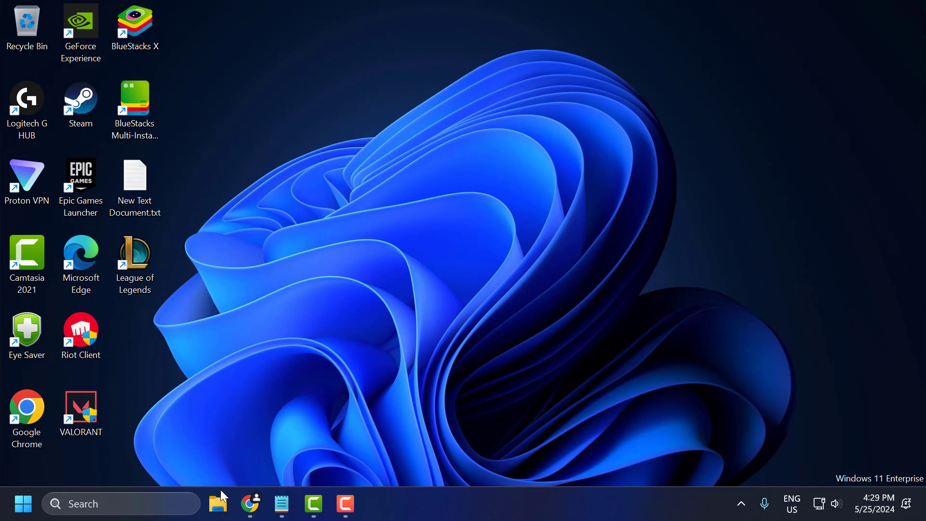
pyautogui.click(217, 503)
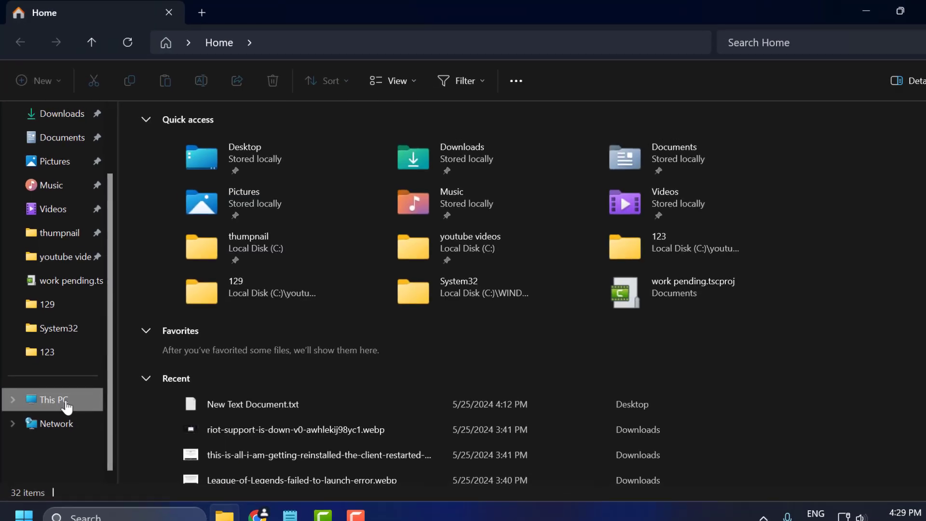
# Step: Troubleshoot LeagueClient.exe compatibility, apply recommended settings and confirm the fix worked
pyautogui.click(49, 399)
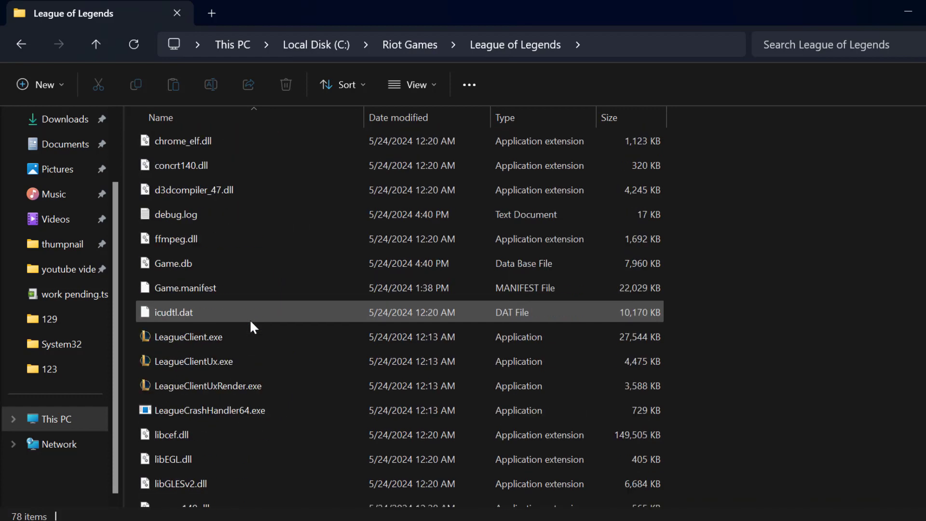
pyautogui.moveTo(185, 366)
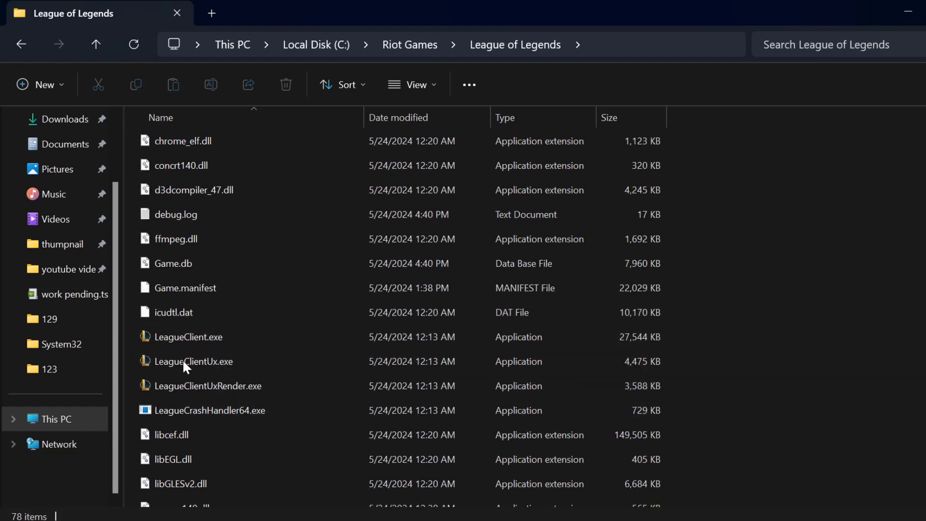
pyautogui.click(190, 337)
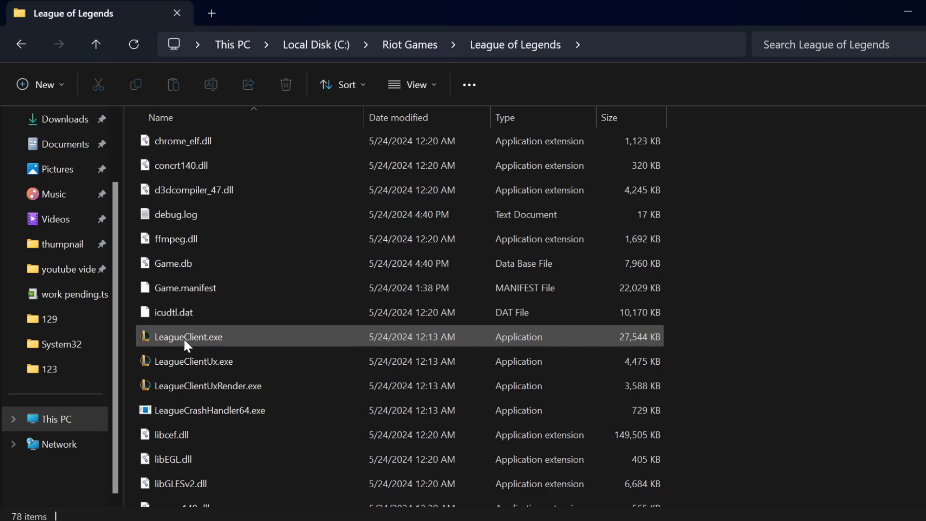
pyautogui.rightClick(189, 337)
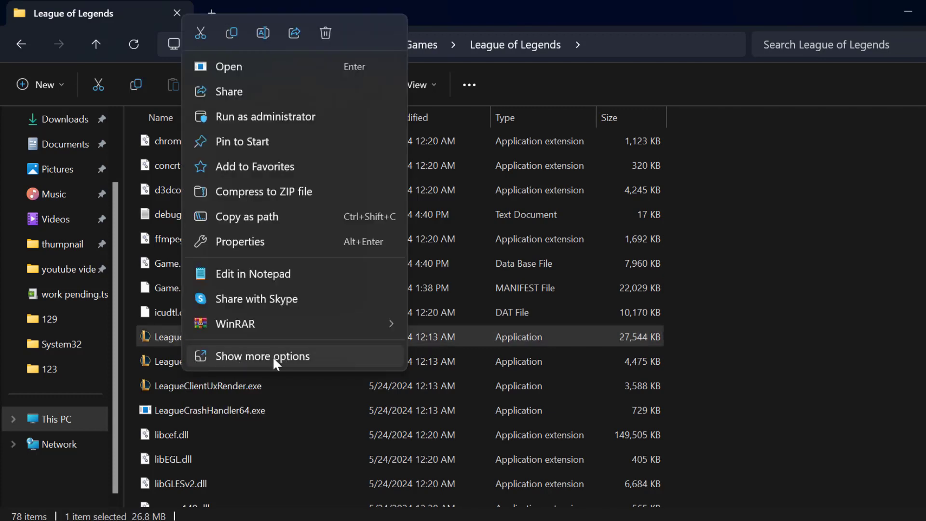
pyautogui.click(263, 356)
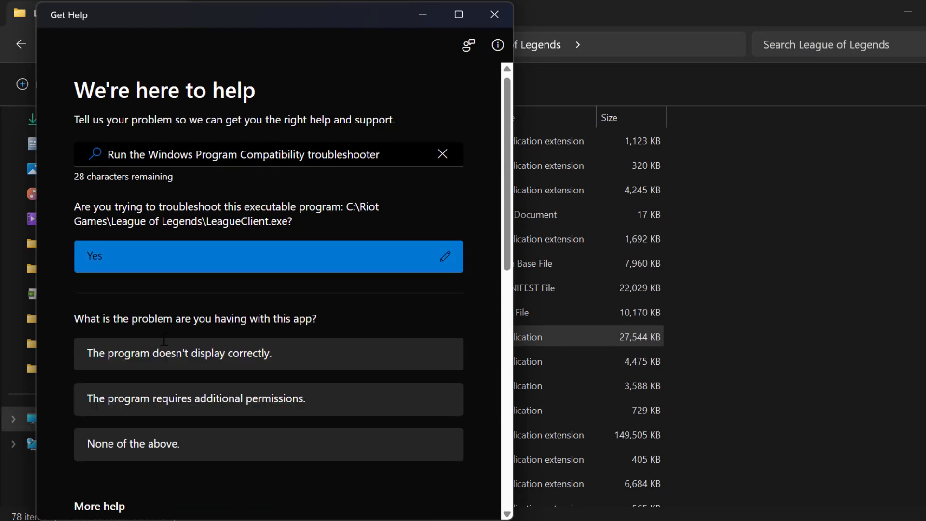
pyautogui.moveTo(180, 458)
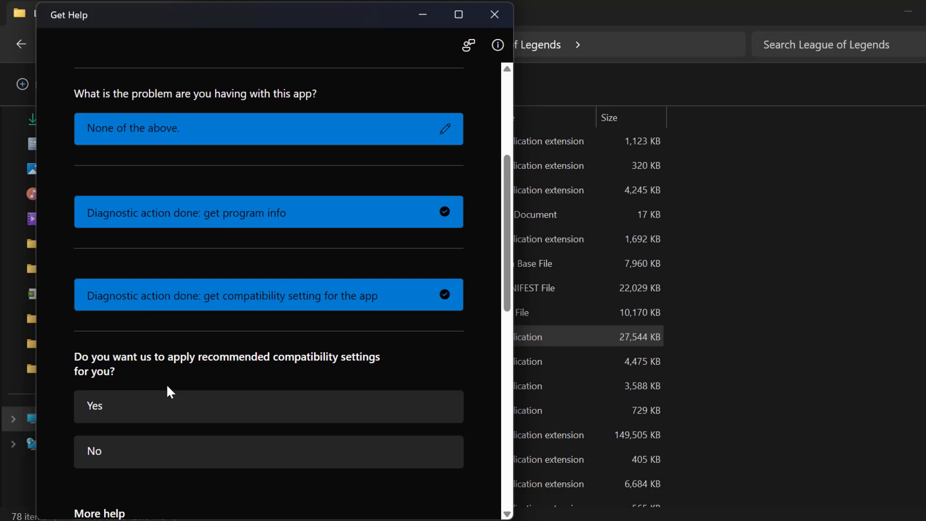
pyautogui.click(269, 405)
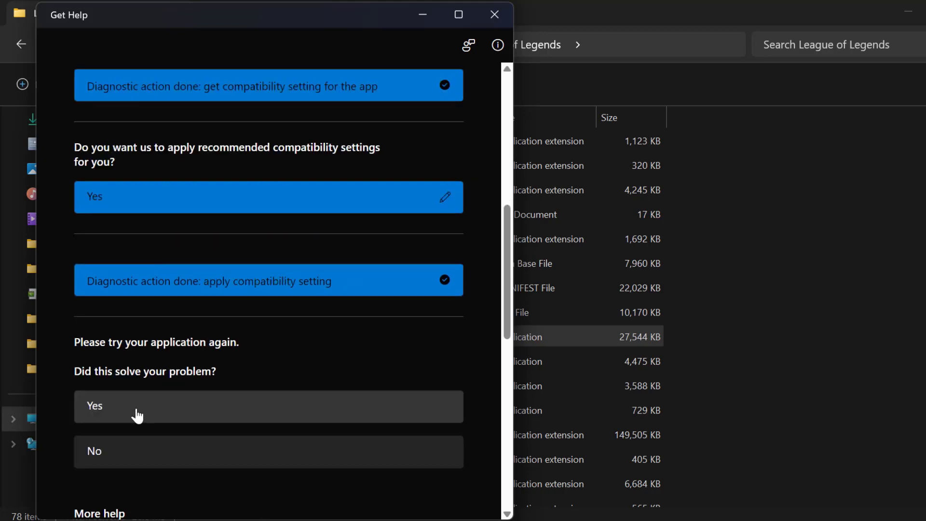
pyautogui.click(269, 406)
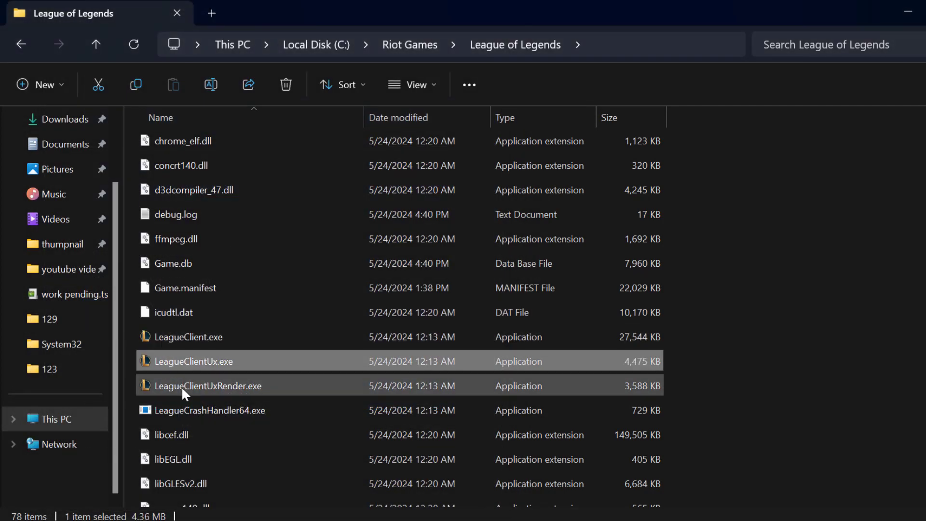
pyautogui.moveTo(189, 389)
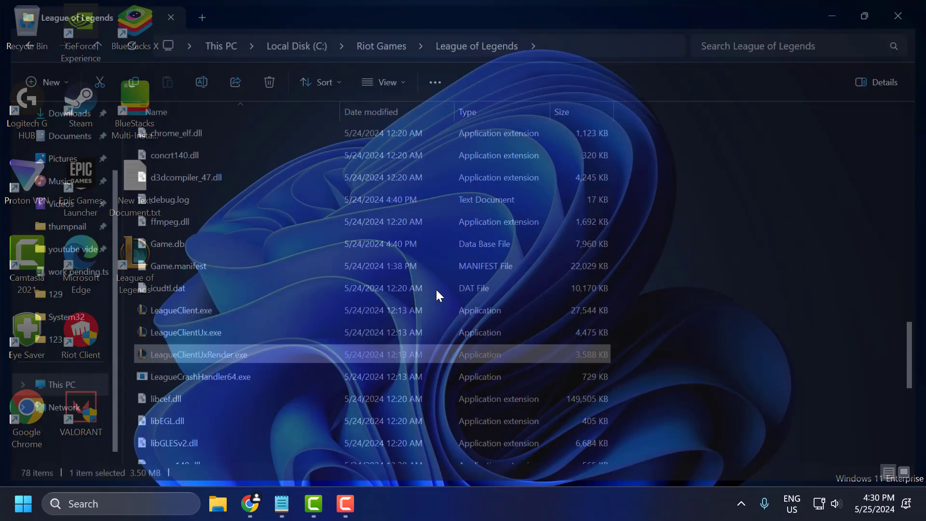
# Step: Close the League of Legends folder window to reveal the desktop
pyautogui.click(896, 16)
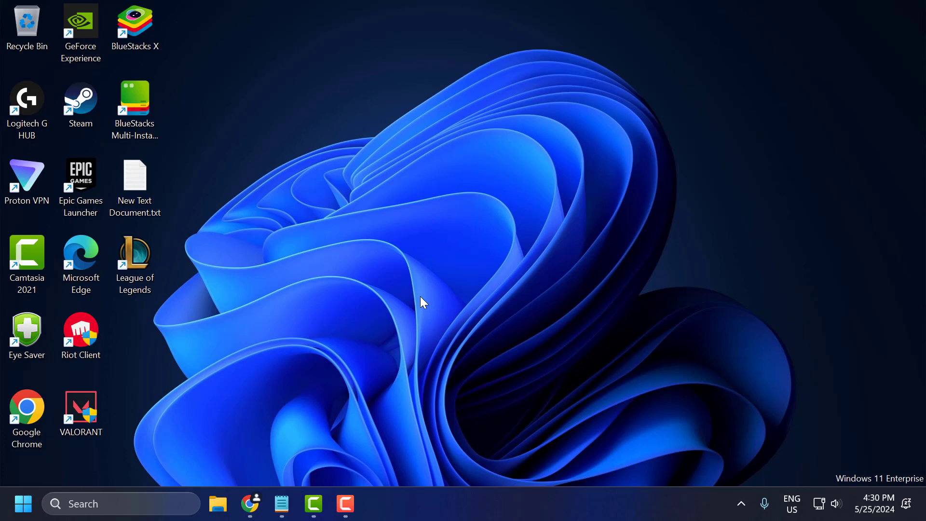
pyautogui.moveTo(356, 333)
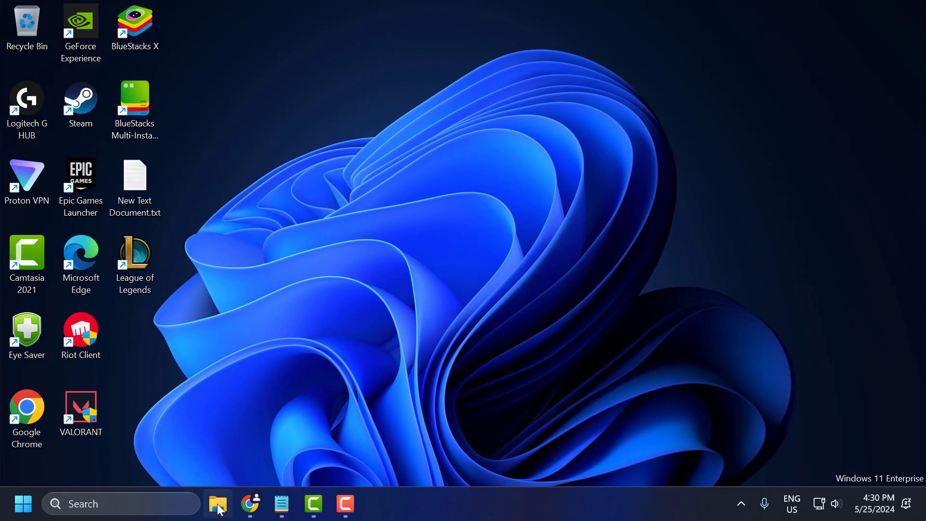
# Step: Browse to C: > League of Legends and create a LeagueClient.exe desktop shortcut
pyautogui.click(218, 504)
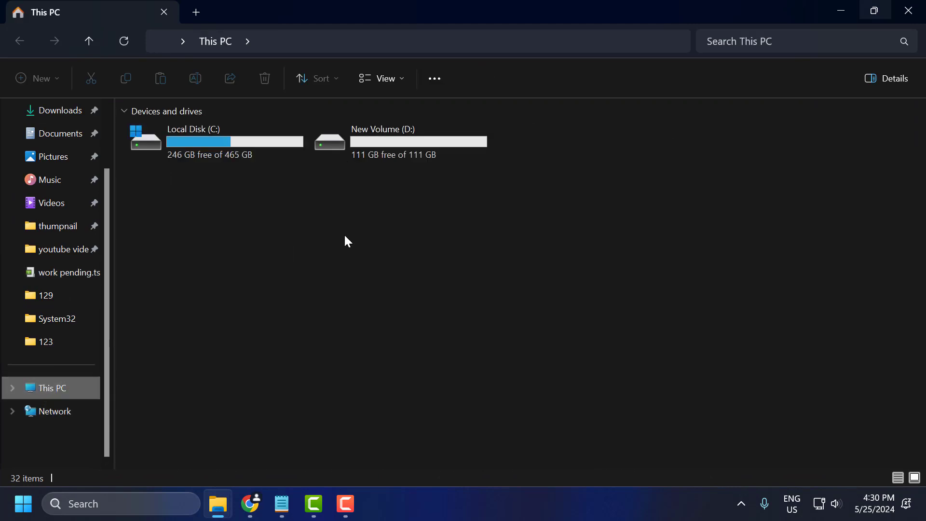
pyautogui.doubleClick(193, 140)
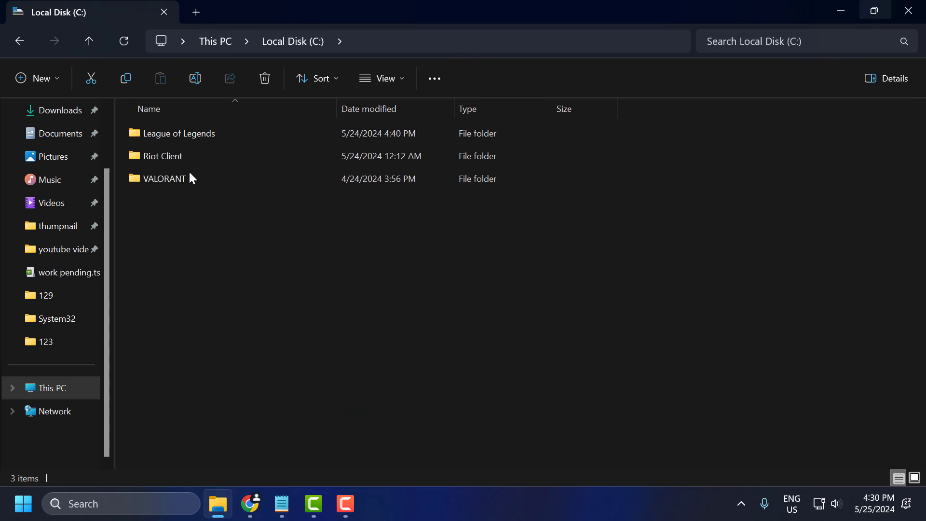
pyautogui.doubleClick(179, 133)
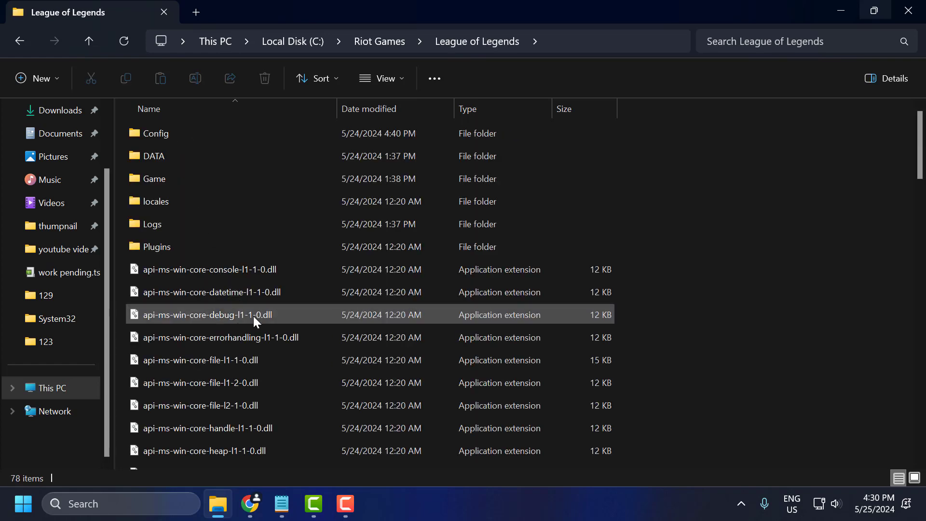
pyautogui.scroll(-3)
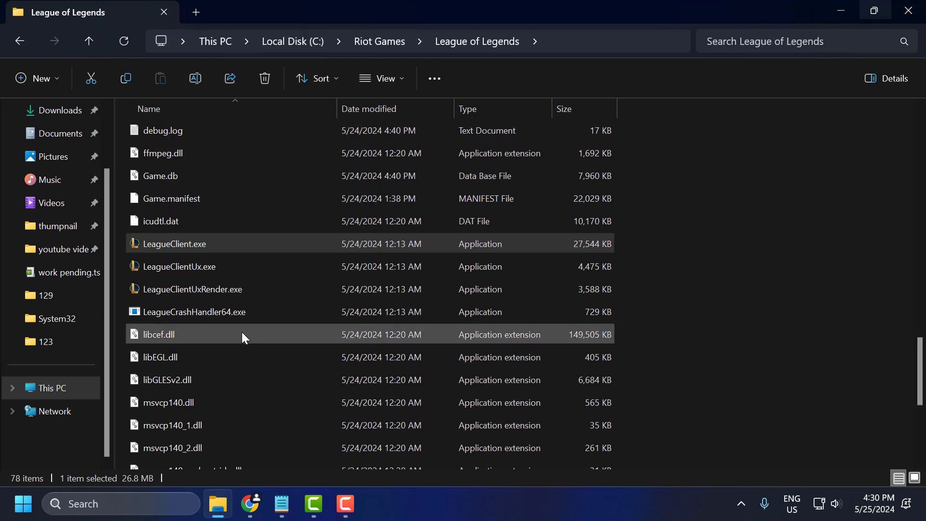
pyautogui.rightClick(173, 243)
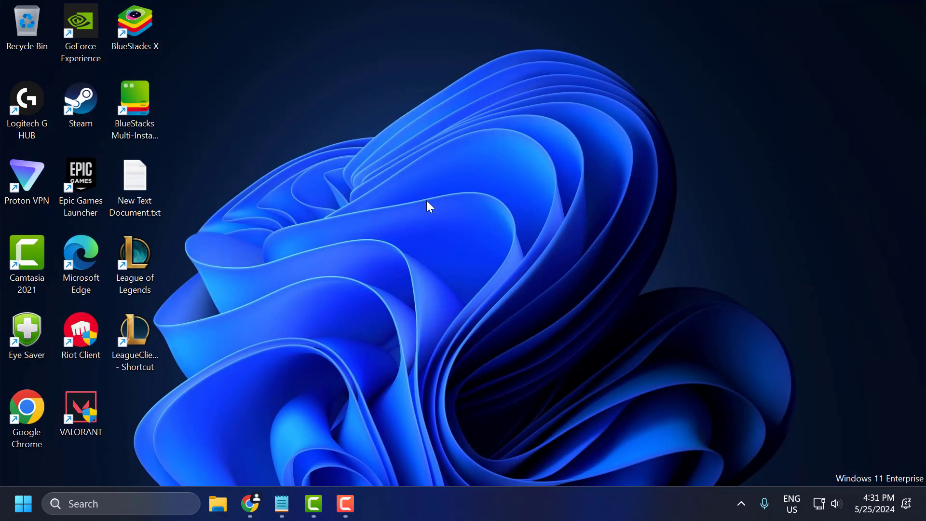
# Step: Paste the Riot Client launch command as the LeagueClient.exe shortcut's target in Properties
pyautogui.click(135, 336)
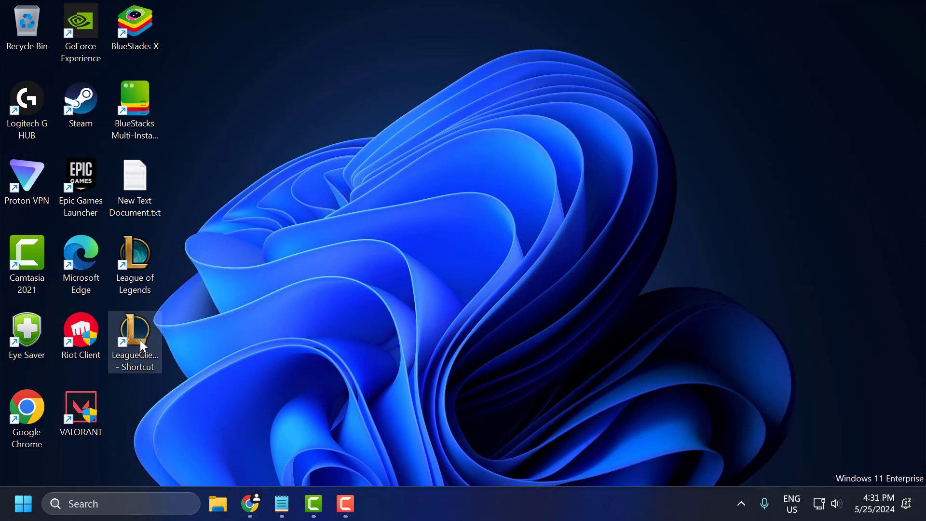
pyautogui.rightClick(134, 341)
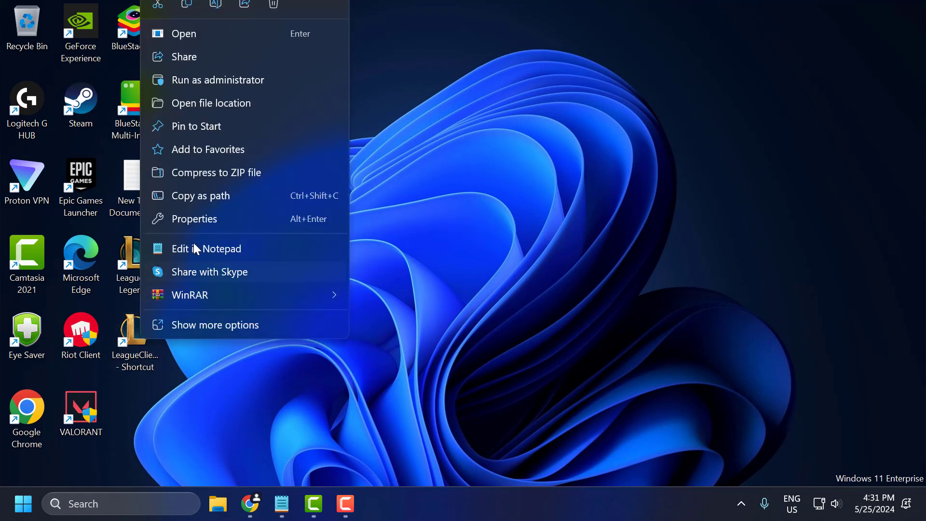
pyautogui.click(197, 218)
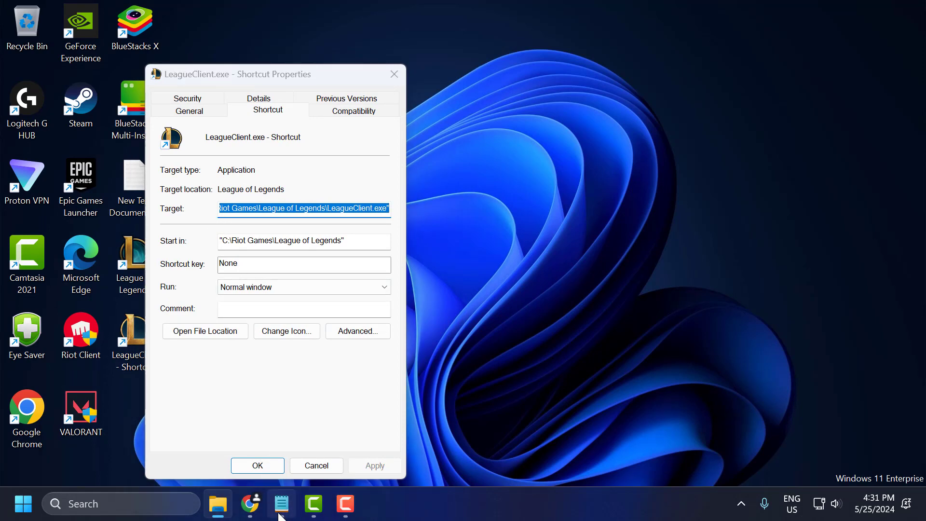
pyautogui.click(281, 504)
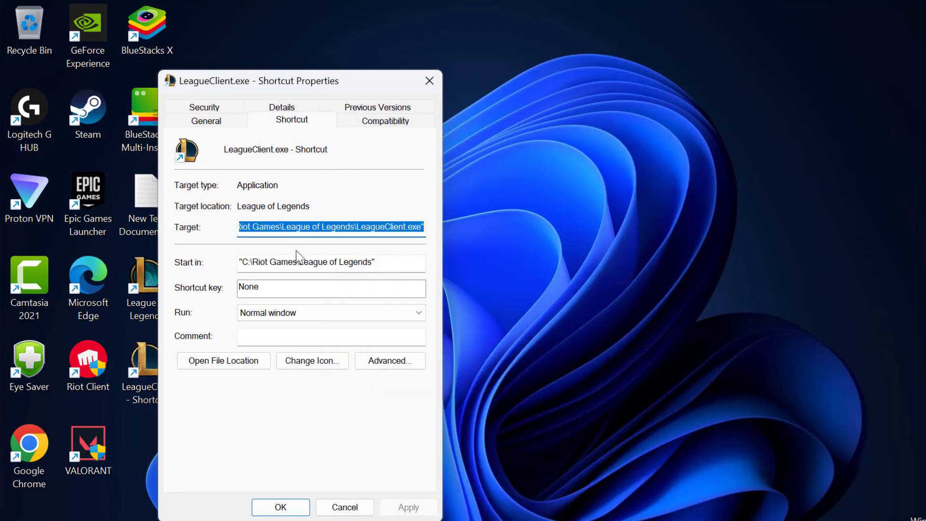
pyautogui.click(392, 227)
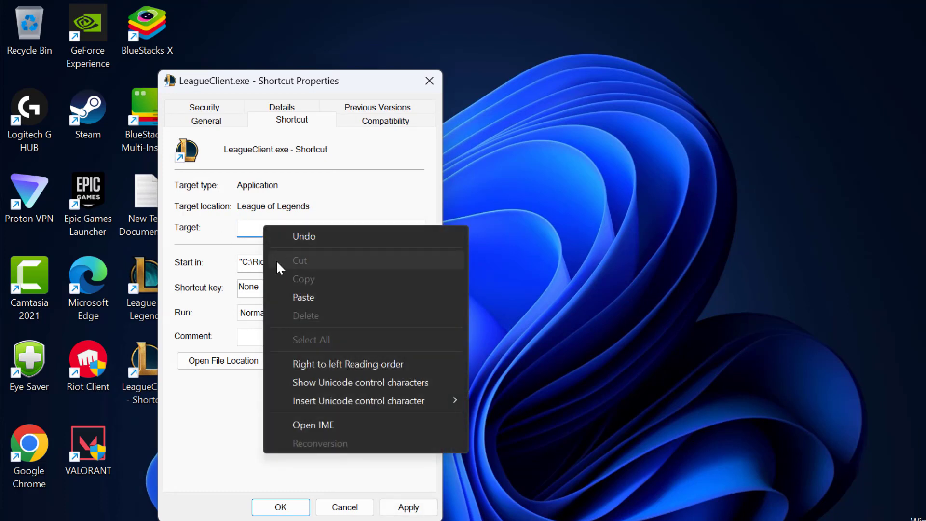
pyautogui.click(303, 298)
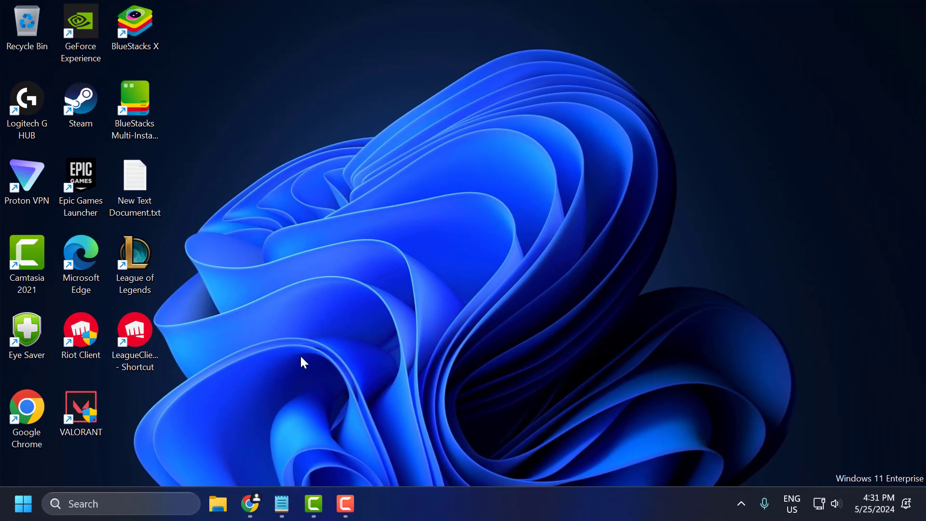
pyautogui.moveTo(324, 346)
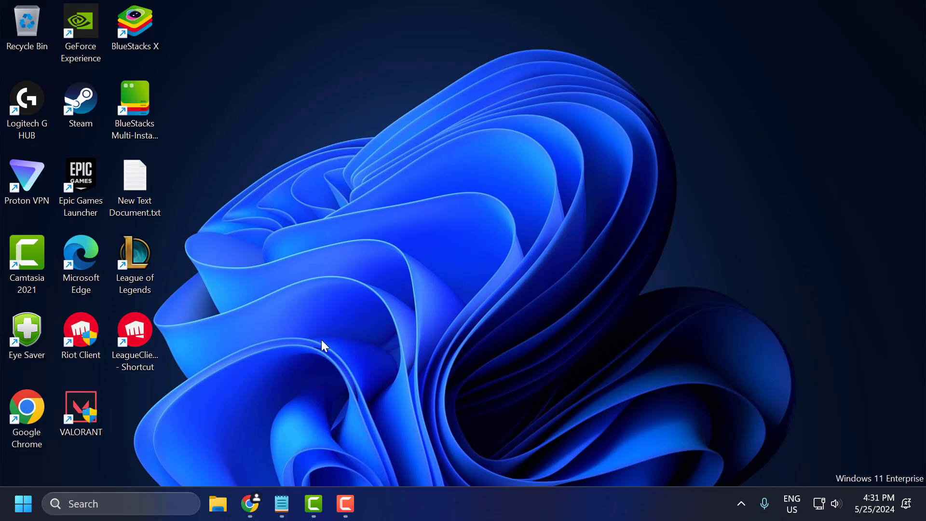
pyautogui.moveTo(244, 351)
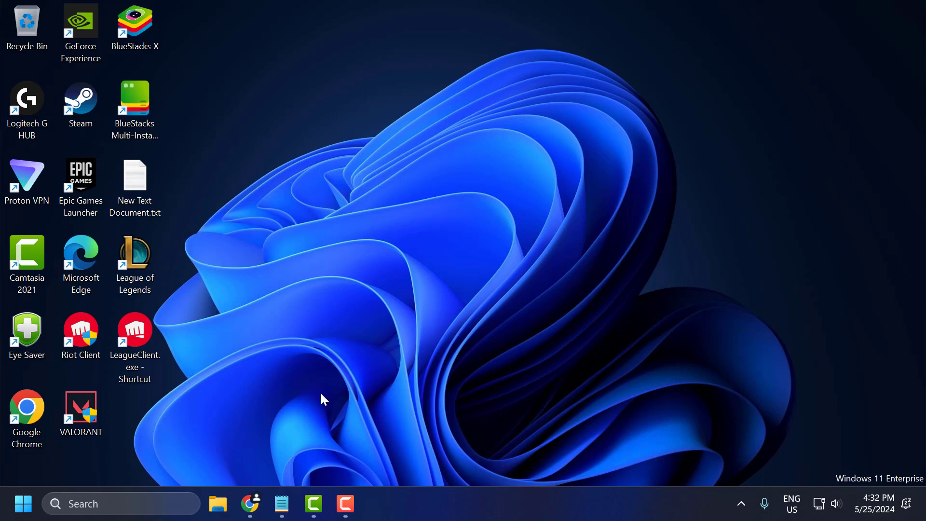
# Step: Bring the Chrome window with the Citrix page back to the front
pyautogui.click(135, 330)
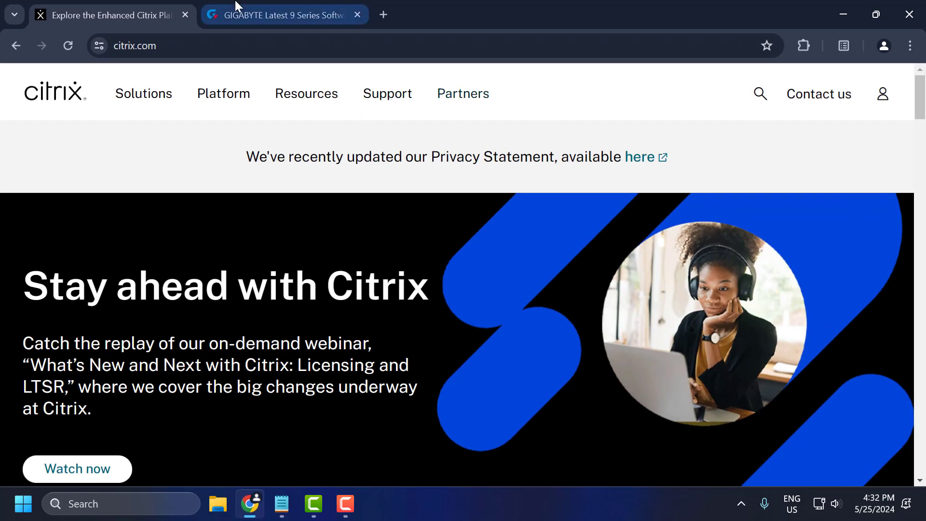
# Step: Switch to the GIGABYTE APP Center tab, then minimise Chrome
pyautogui.click(284, 15)
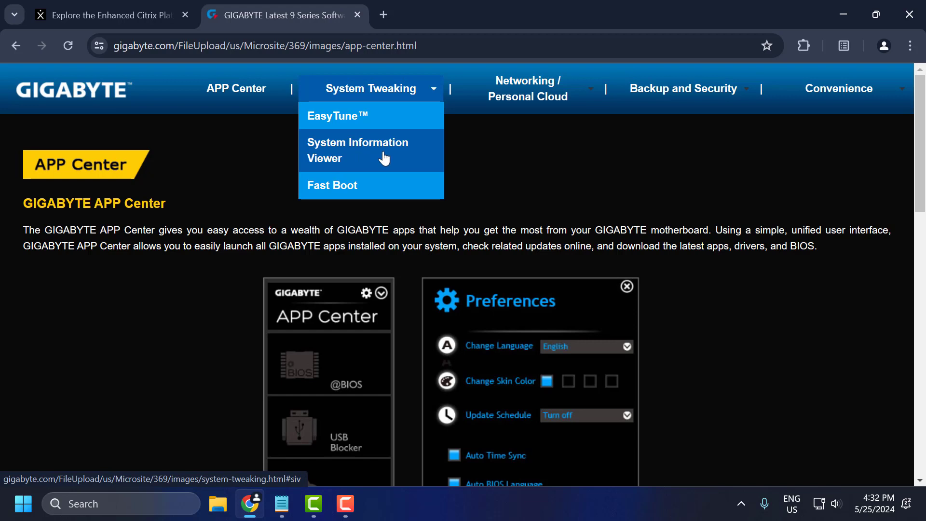
pyautogui.moveTo(528, 89)
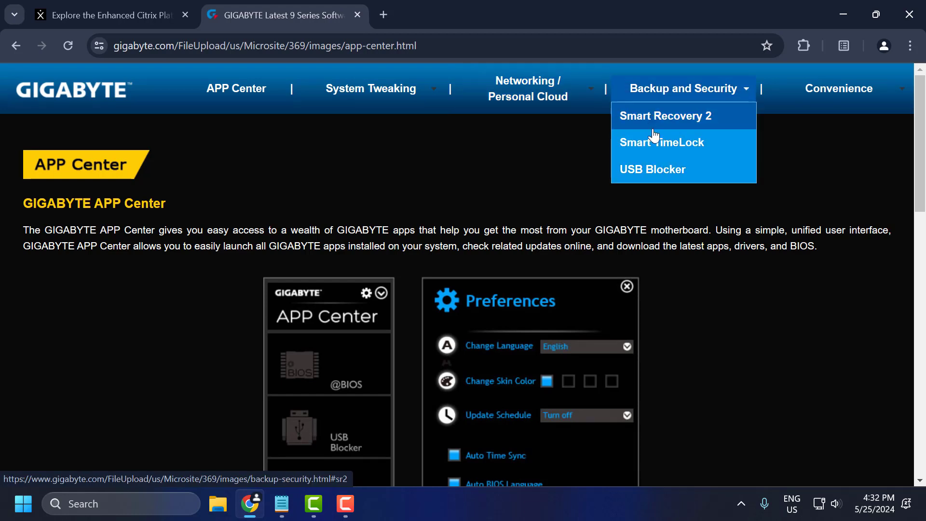
pyautogui.moveTo(529, 201)
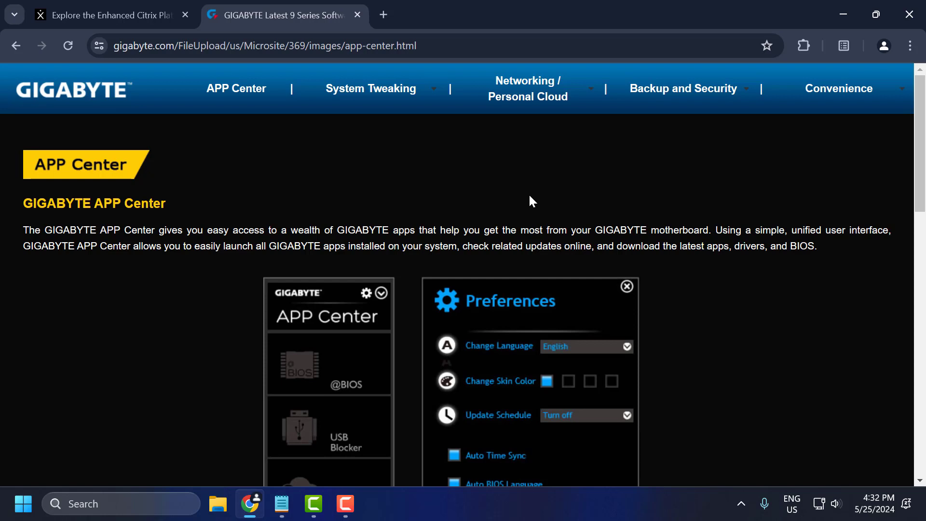
pyautogui.moveTo(538, 193)
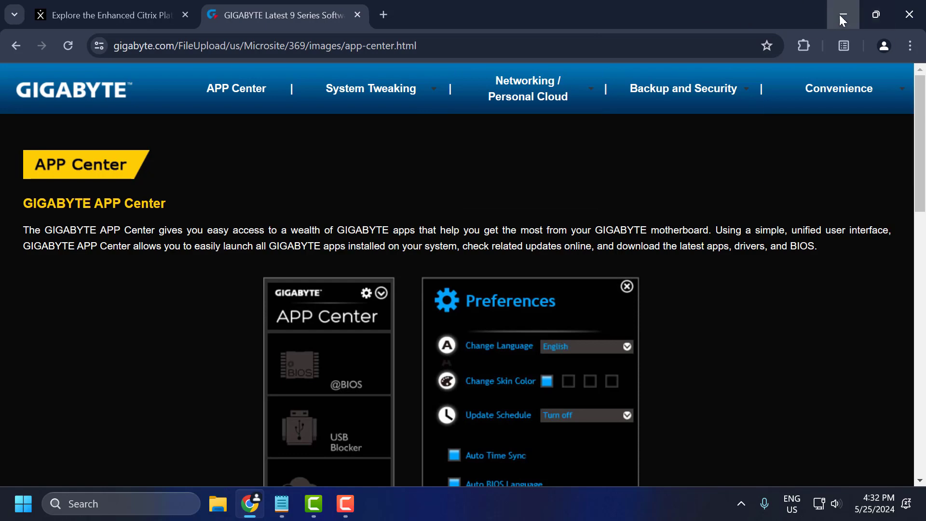
pyautogui.click(843, 14)
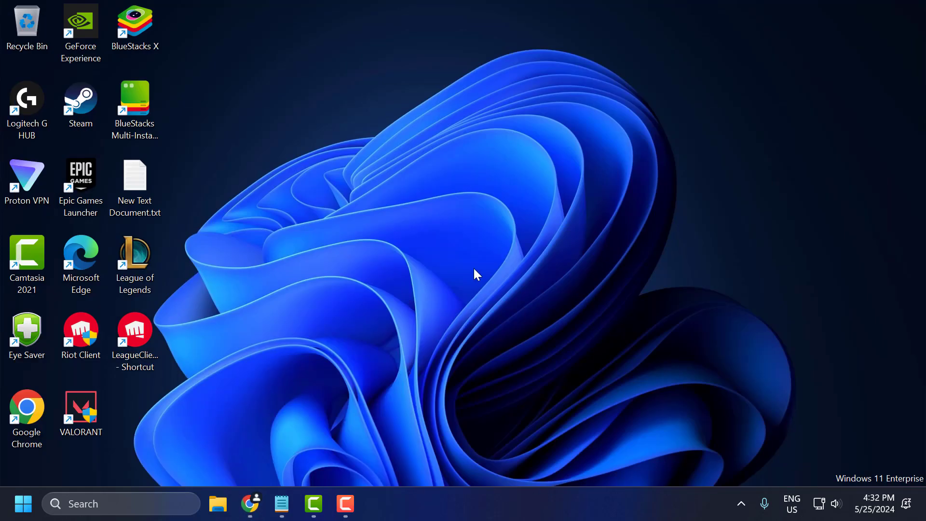